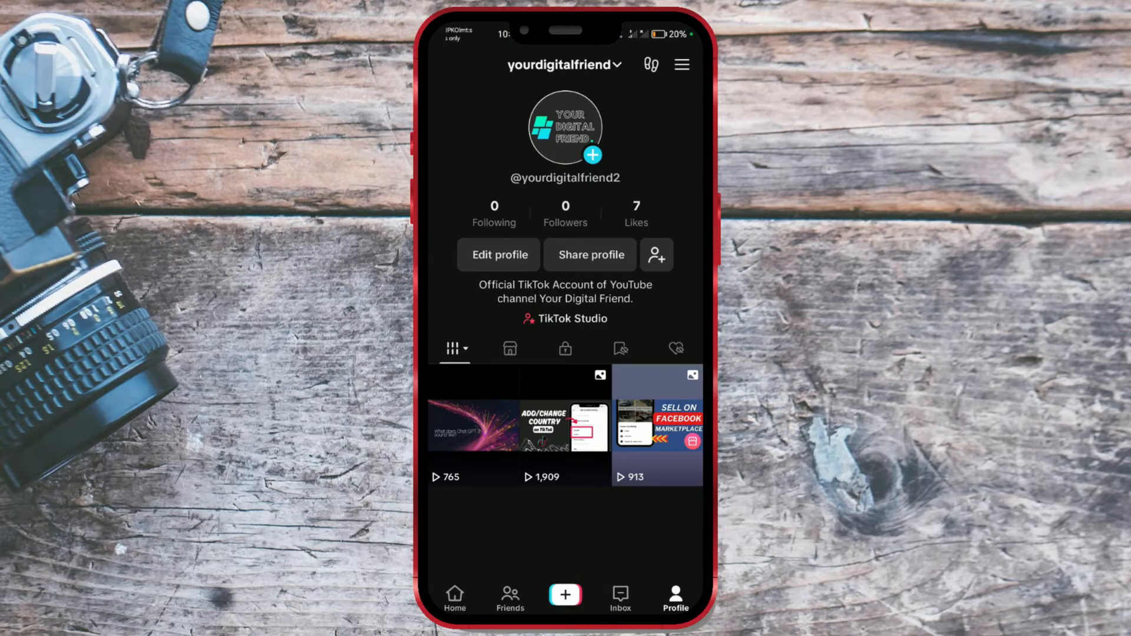
Reach Settings and privacy from the profile's menu and scroll toward Content preferences.
click(681, 64)
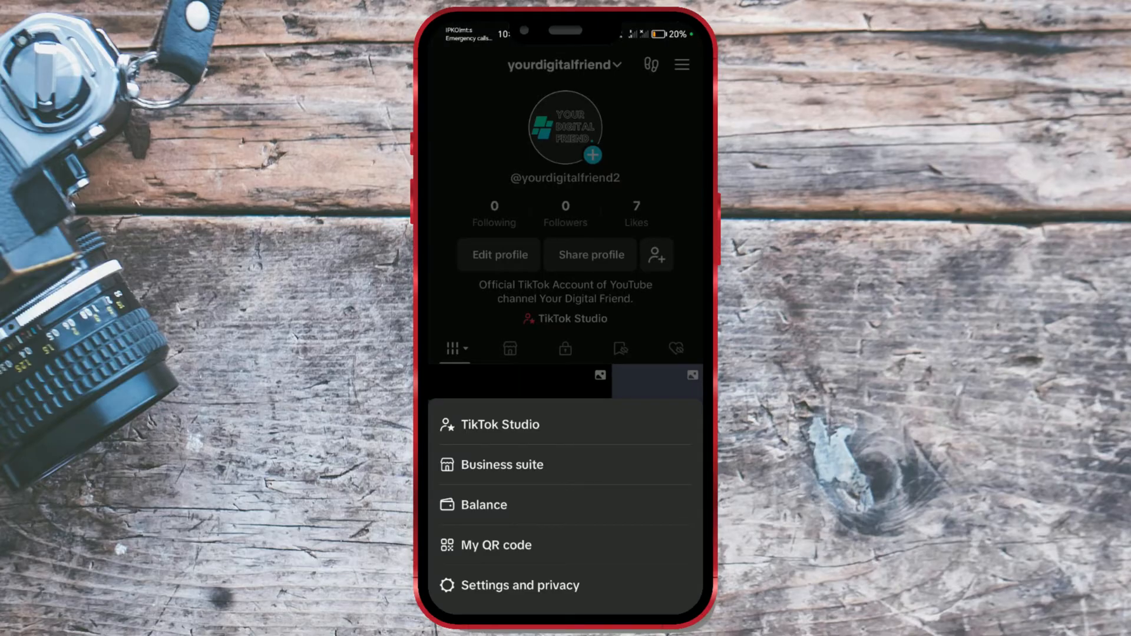
click(520, 585)
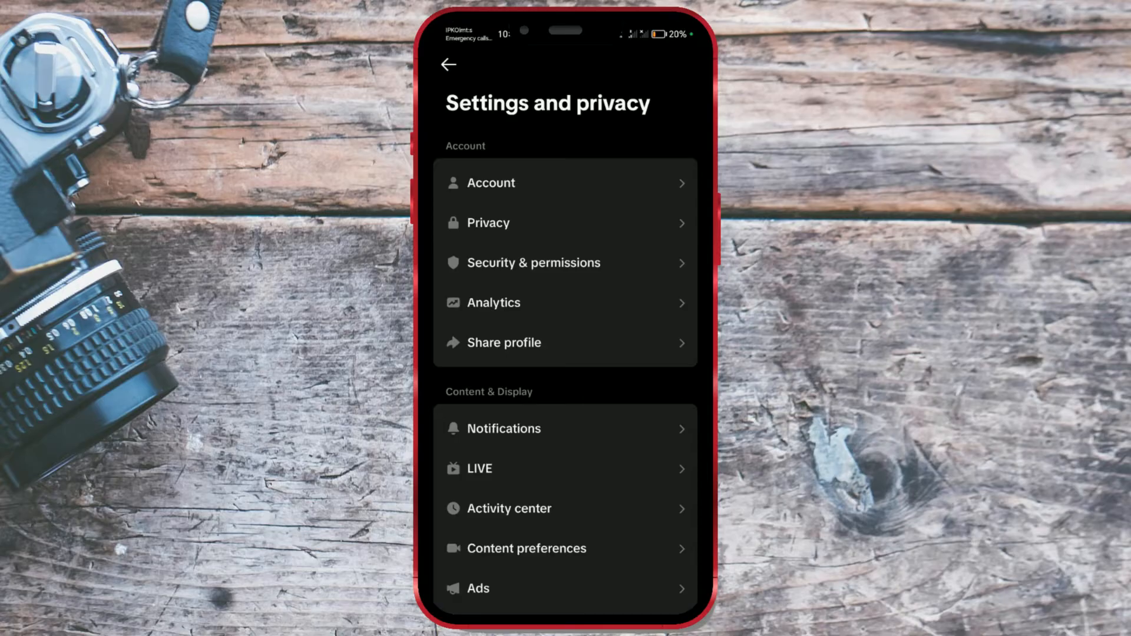
scroll(down, 3)
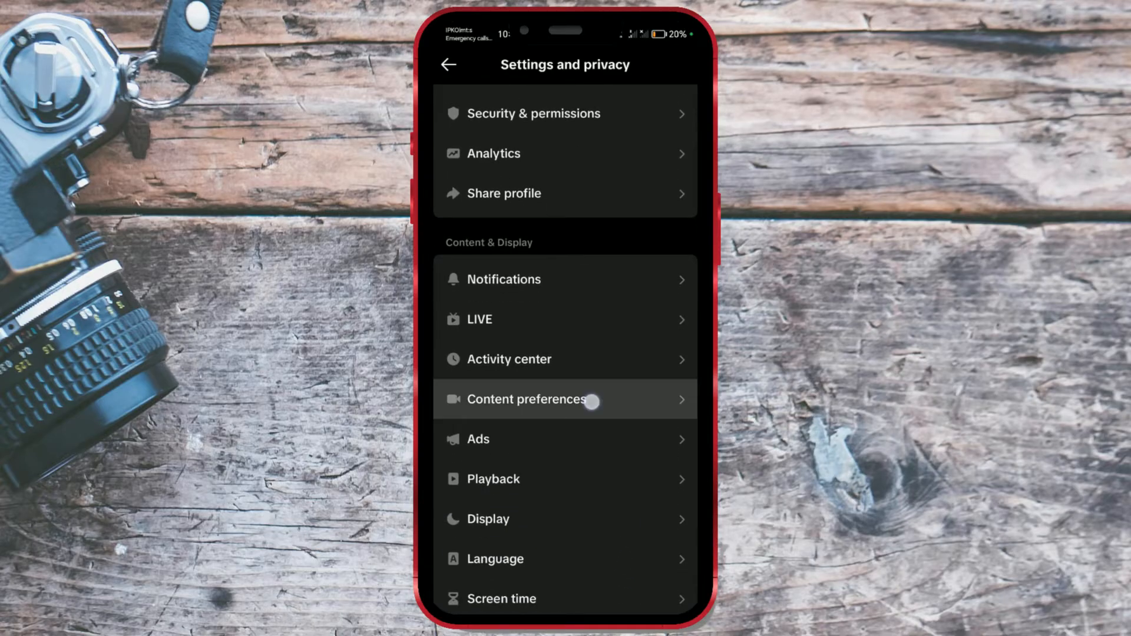
Enter Content preferences to reach the STEM feed page.
click(566, 400)
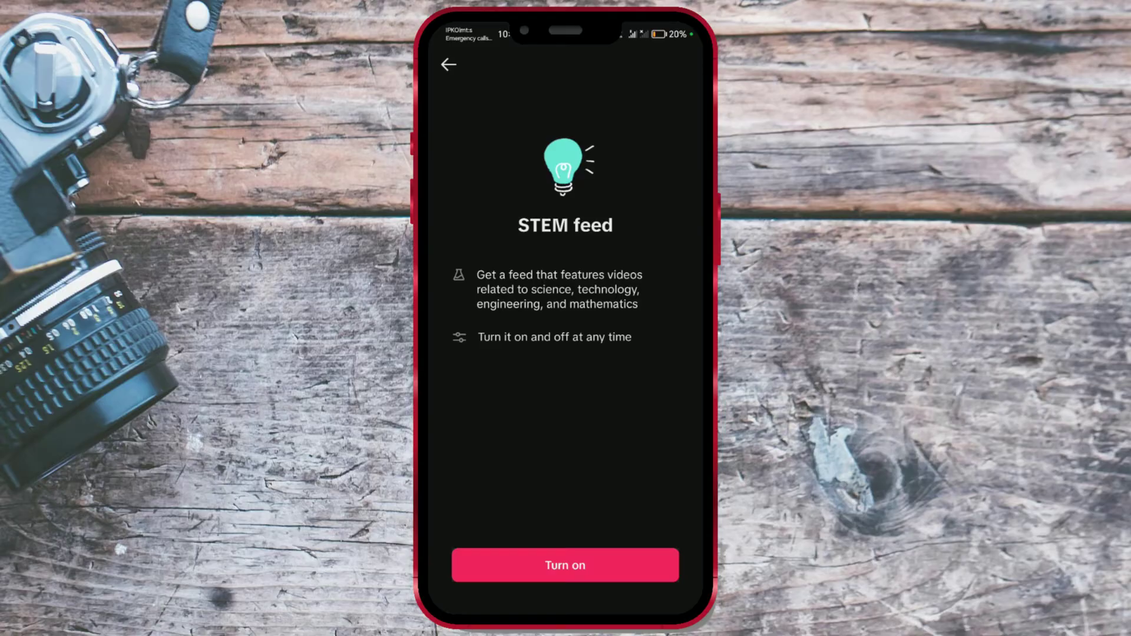
Turn on the STEM feed, then back out to the profile page.
click(565, 566)
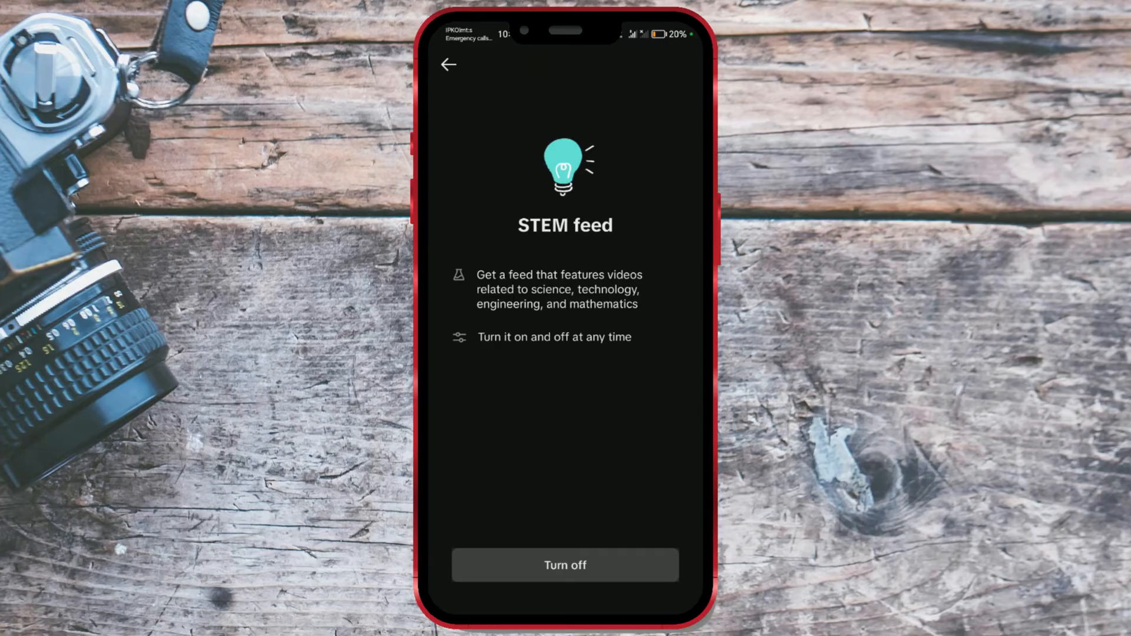
click(447, 64)
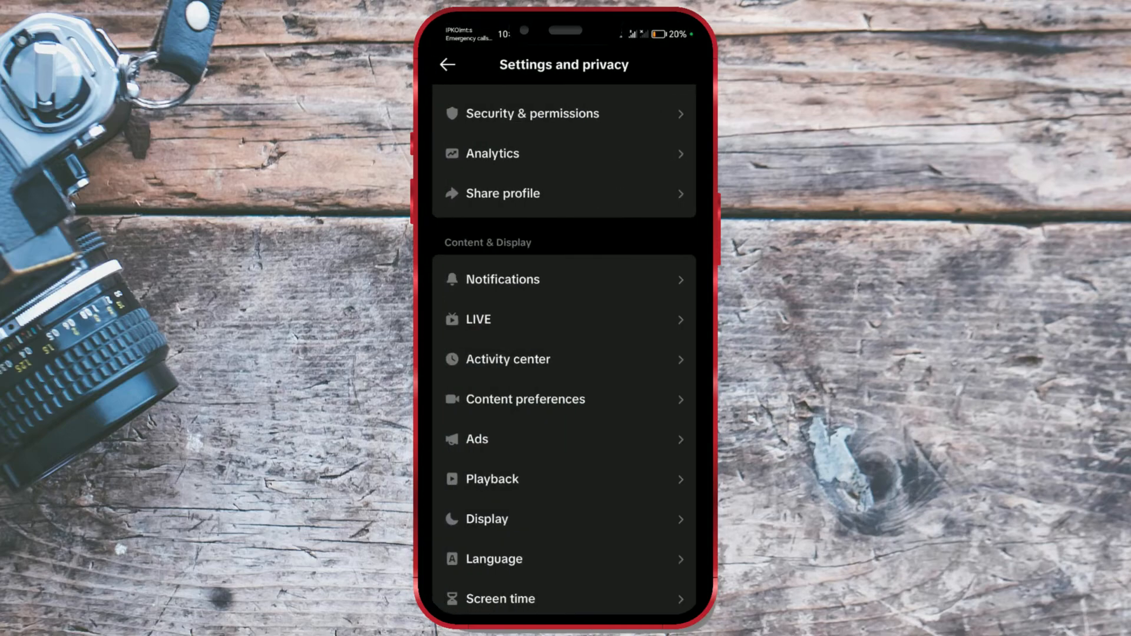
click(449, 63)
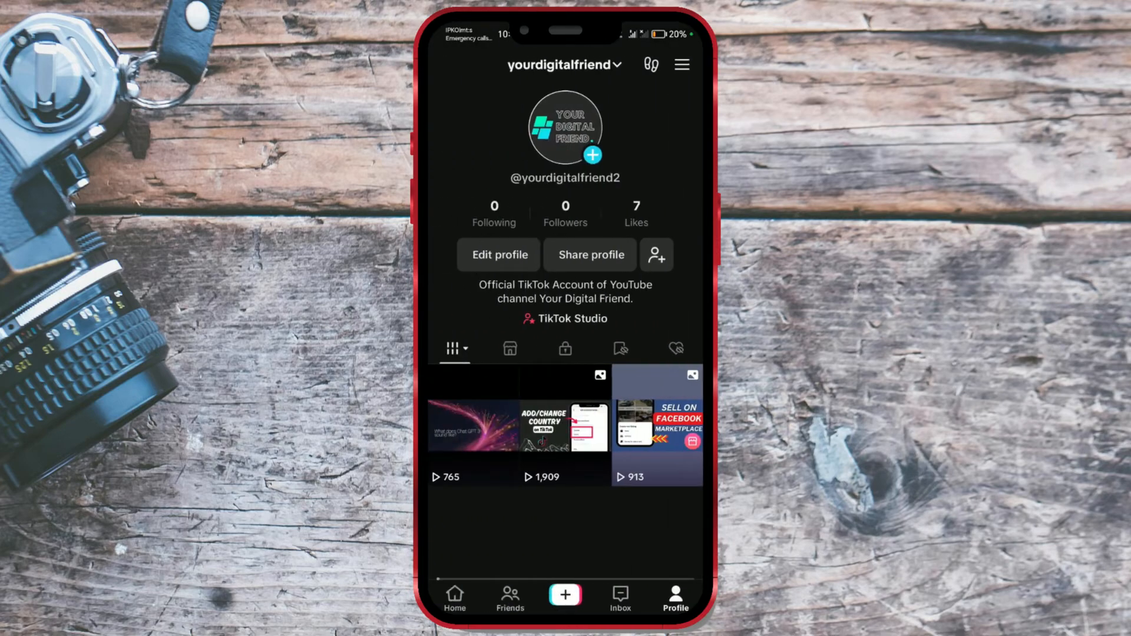